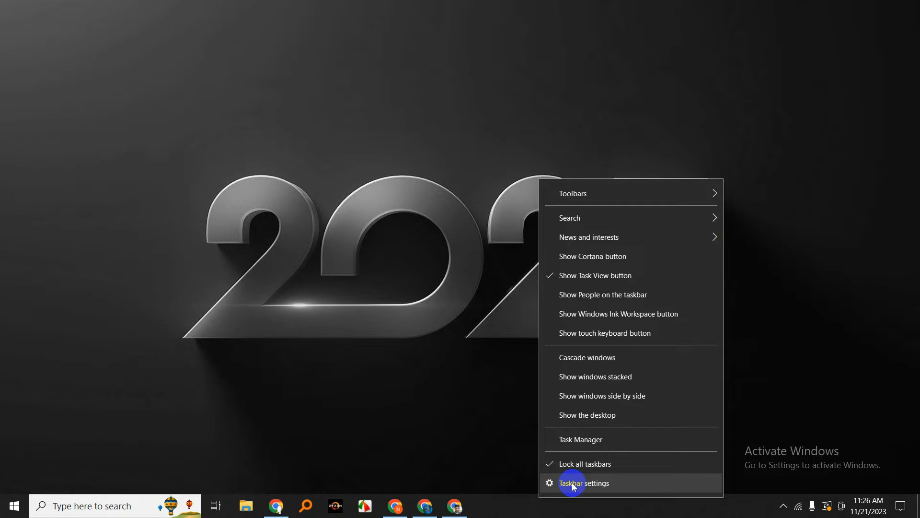
- Launch Task Manager from the taskbar context menu, landing on the Processes view
left_click(581, 439)
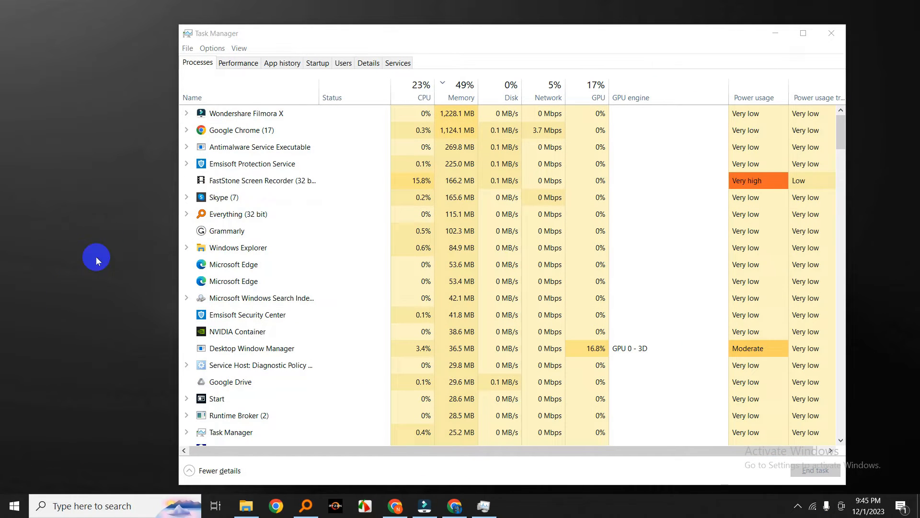
- Switch to the Performance page showing GPU 0 utilization, memory and temperature graphs
left_click(238, 63)
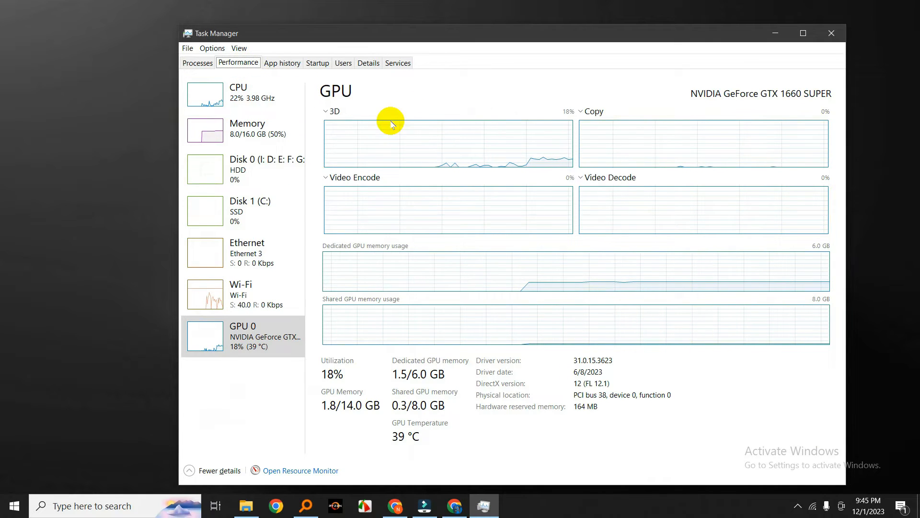
mouse_move(413, 131)
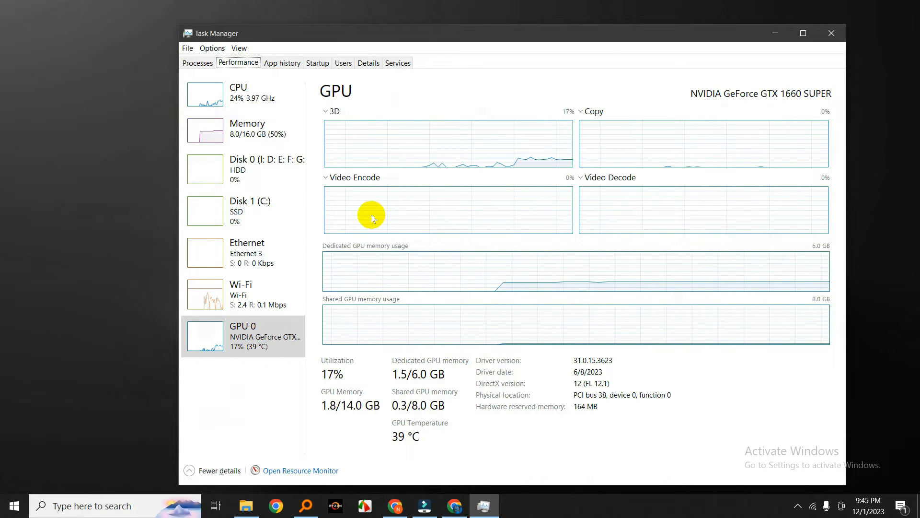
mouse_move(644, 185)
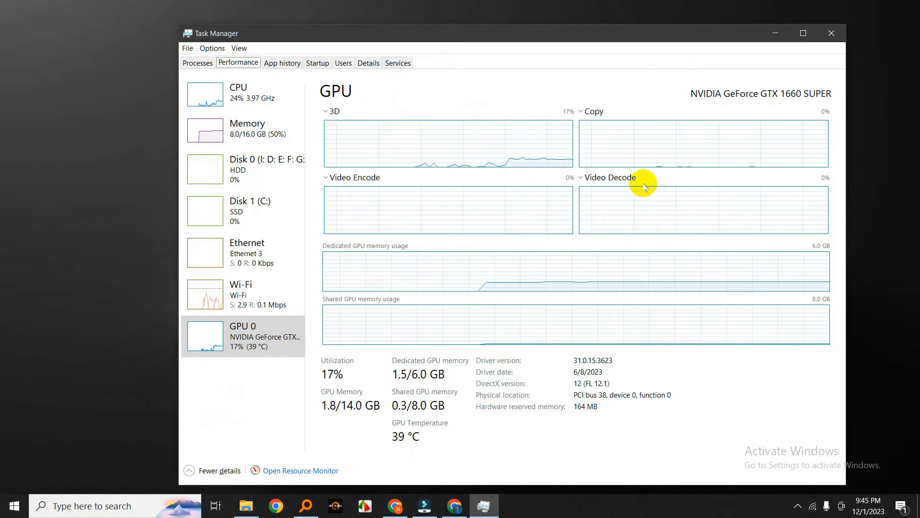
mouse_move(374, 250)
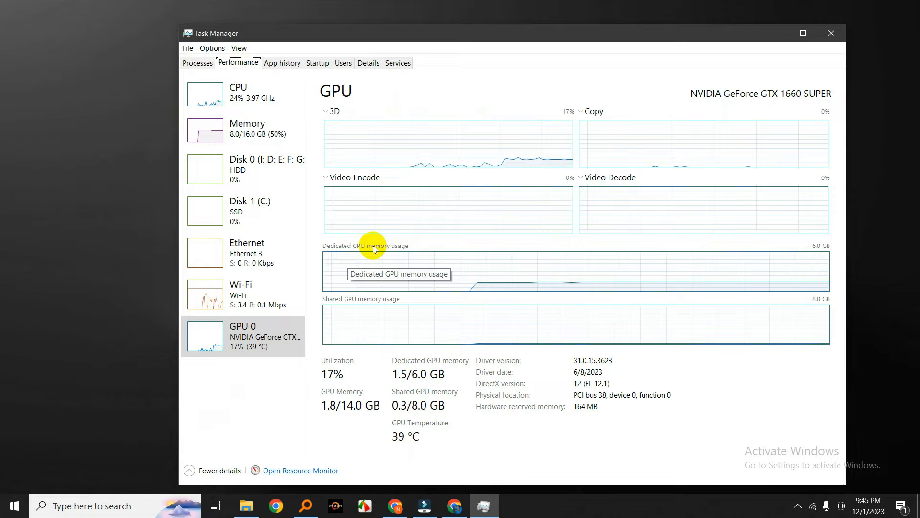
mouse_move(407, 311)
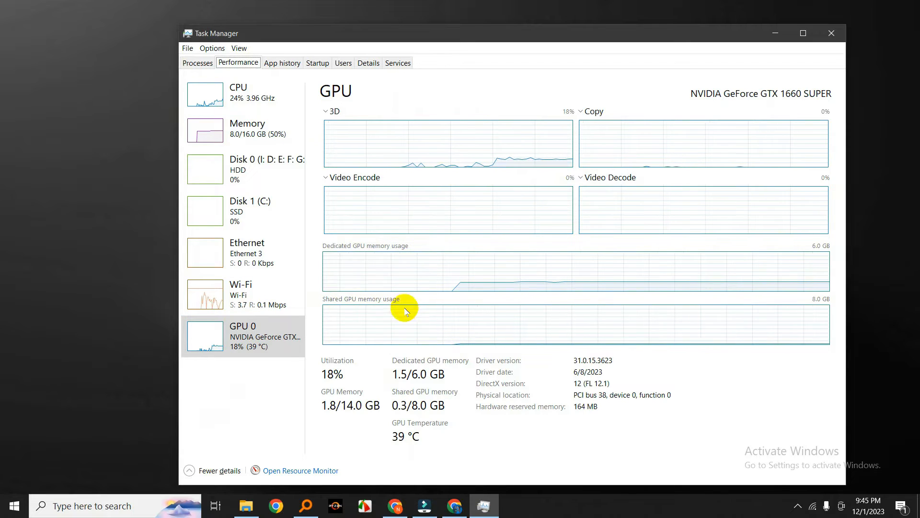
mouse_move(848, 288)
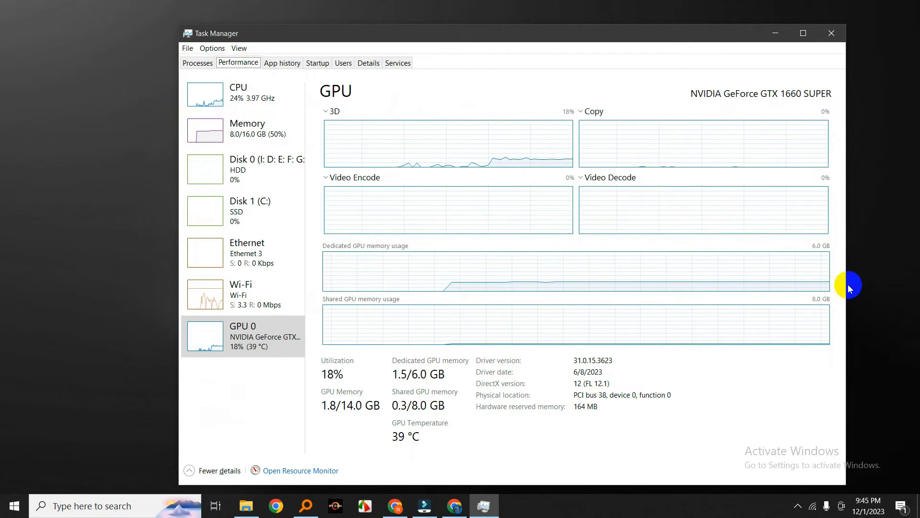
mouse_move(354, 380)
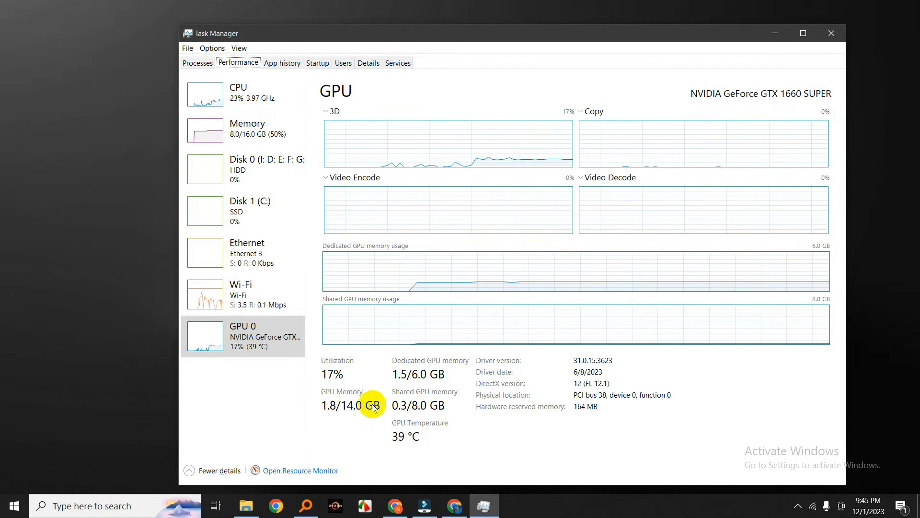
mouse_move(445, 409)
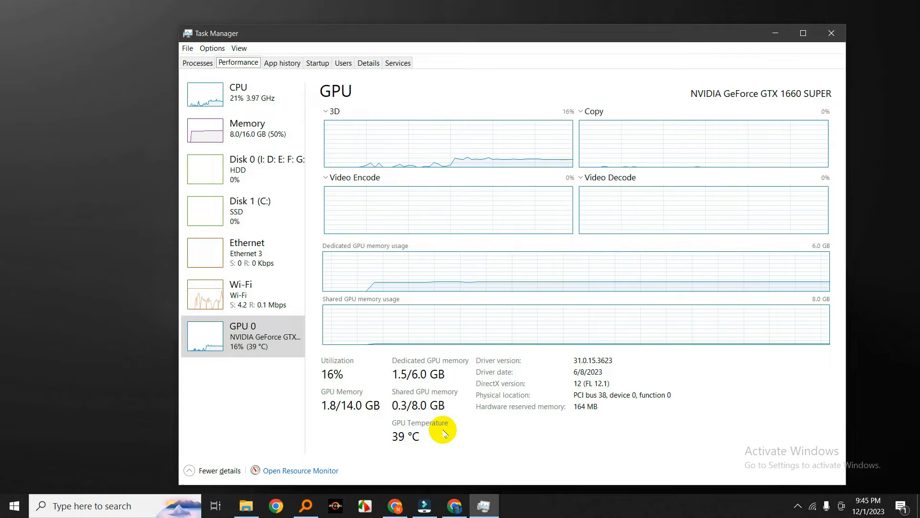
mouse_move(671, 392)
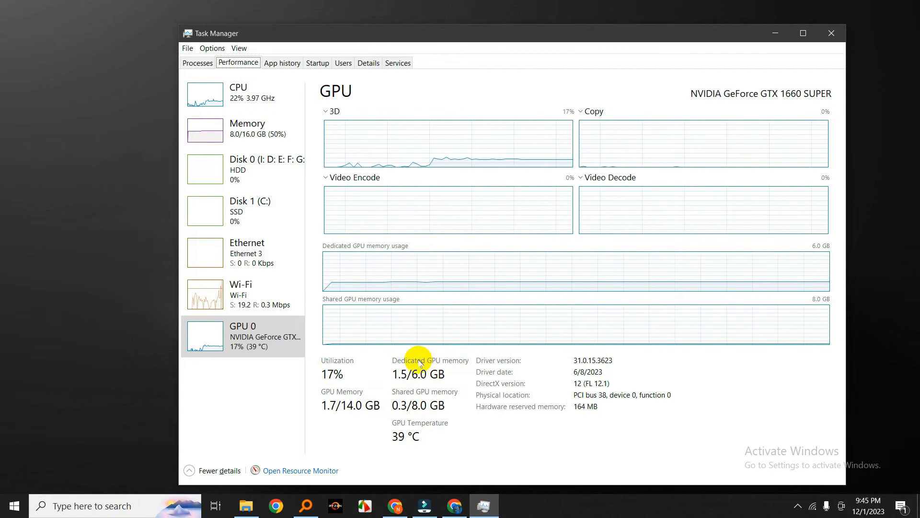
mouse_move(276, 343)
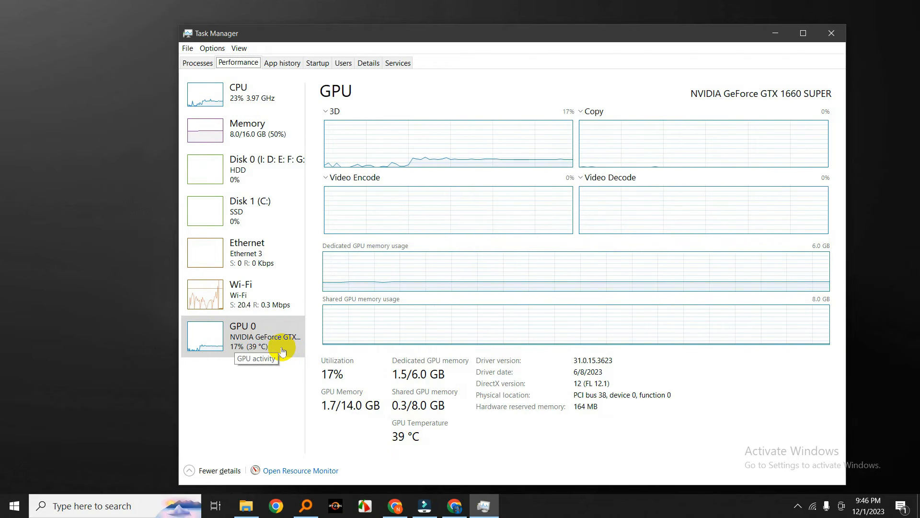
mouse_move(577, 343)
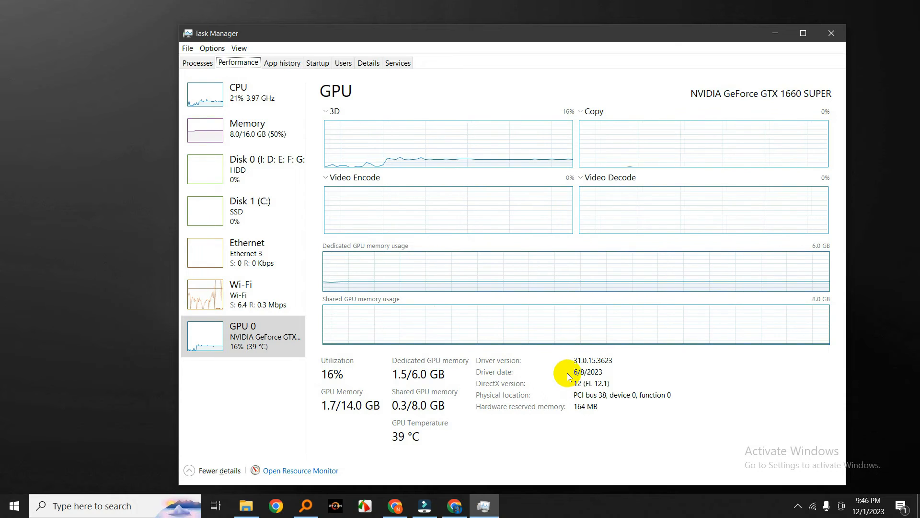
mouse_move(679, 359)
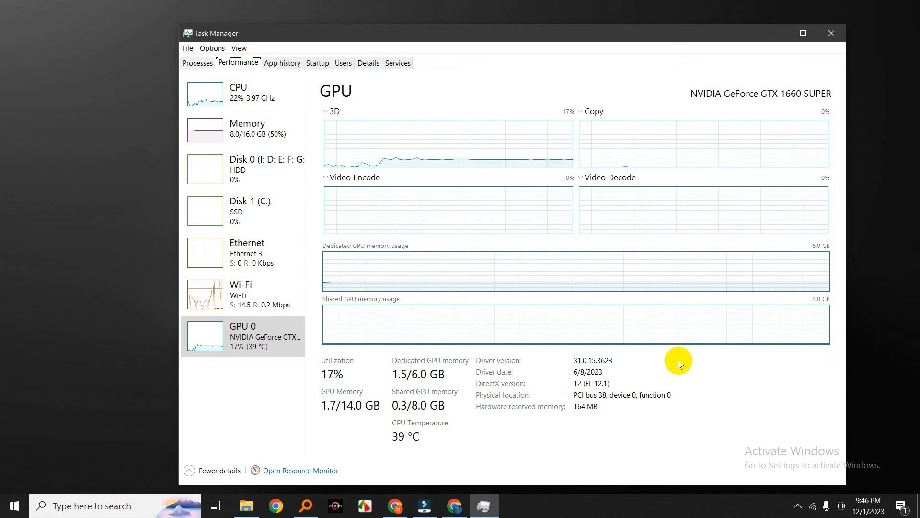